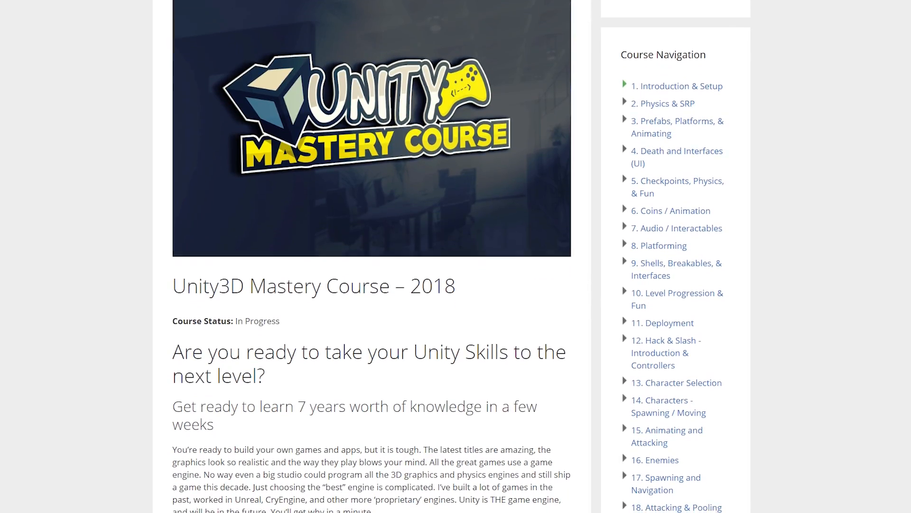
Scroll past the Unity Mastery and VR Wizard course pages to the Extra Bonus free T-shirt offer
scroll("down", 3)
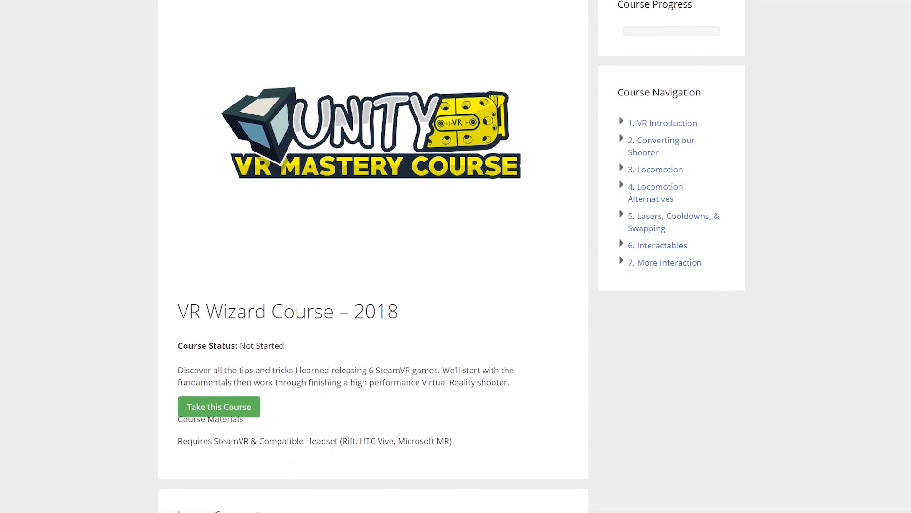
scroll("down", 3)
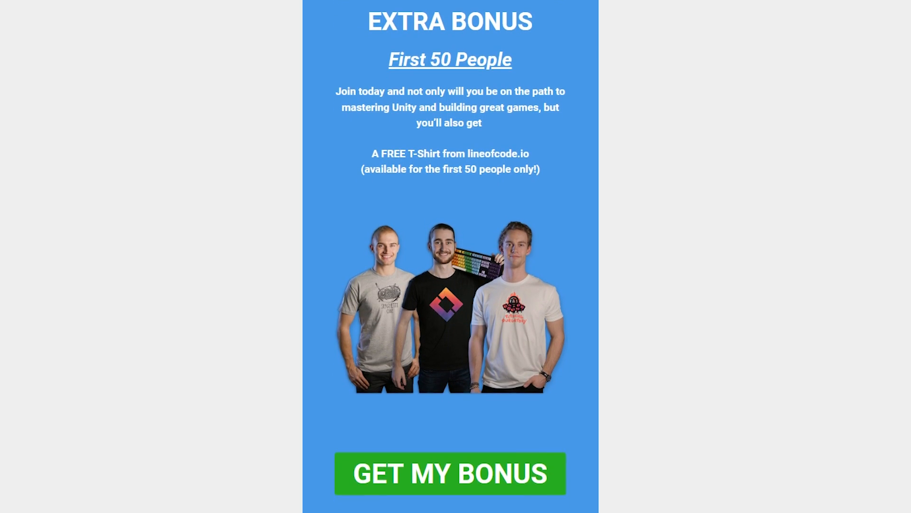
Create a Lightweight RP project and bring up Graphy's Import Unity Package contents
scroll("down", 3)
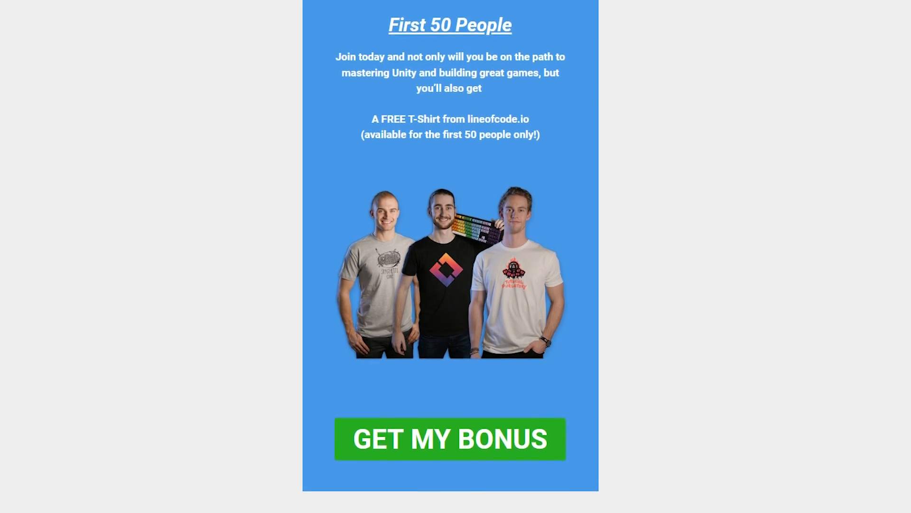
left_click(450, 439)
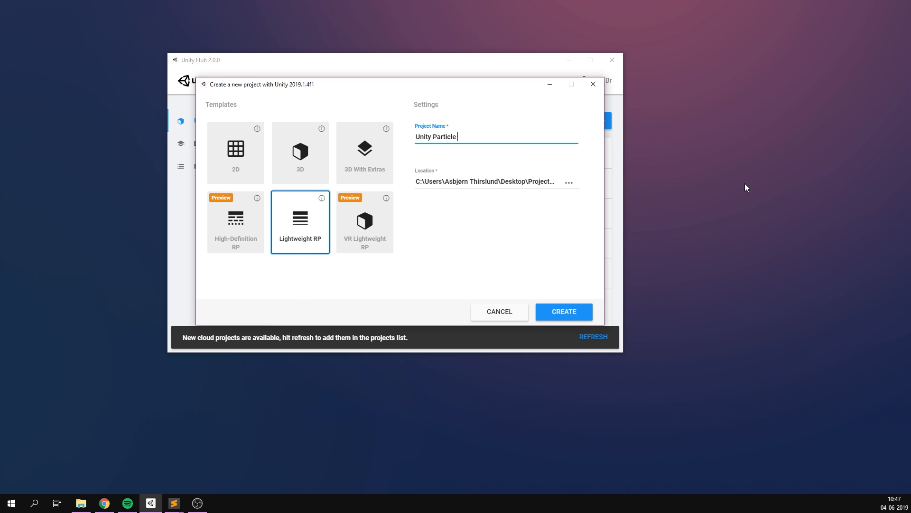
left_click(562, 312)
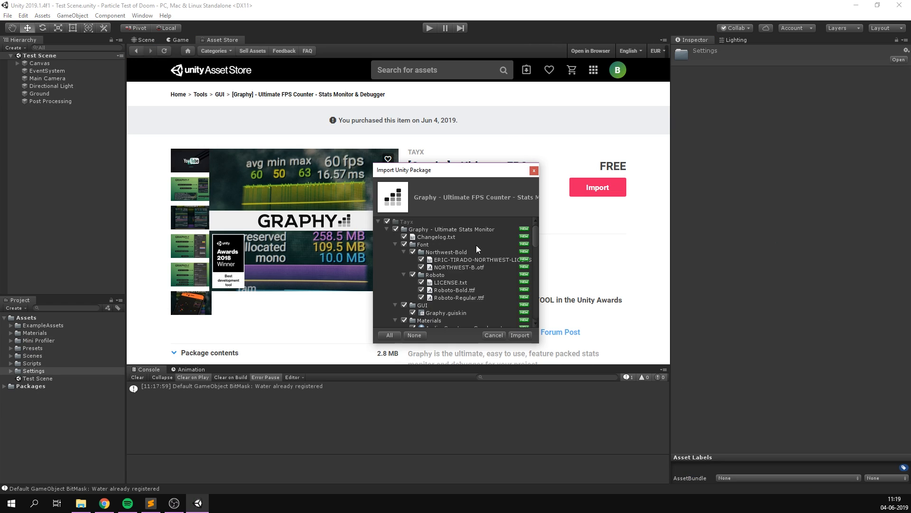
Import the Graphy FPS counter package into the project
left_click(519, 335)
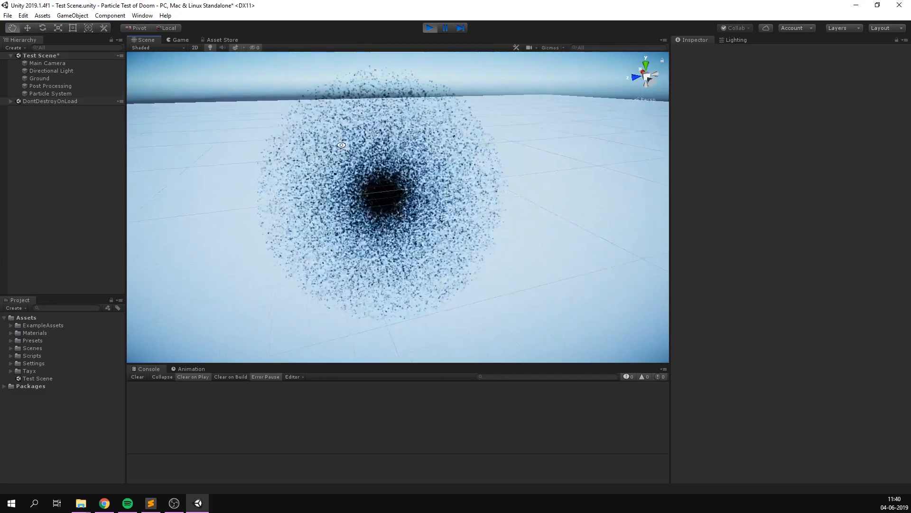
Add a cone-shaped Particle System with Graphy and read about 36 fps in play mode
left_click(429, 27)
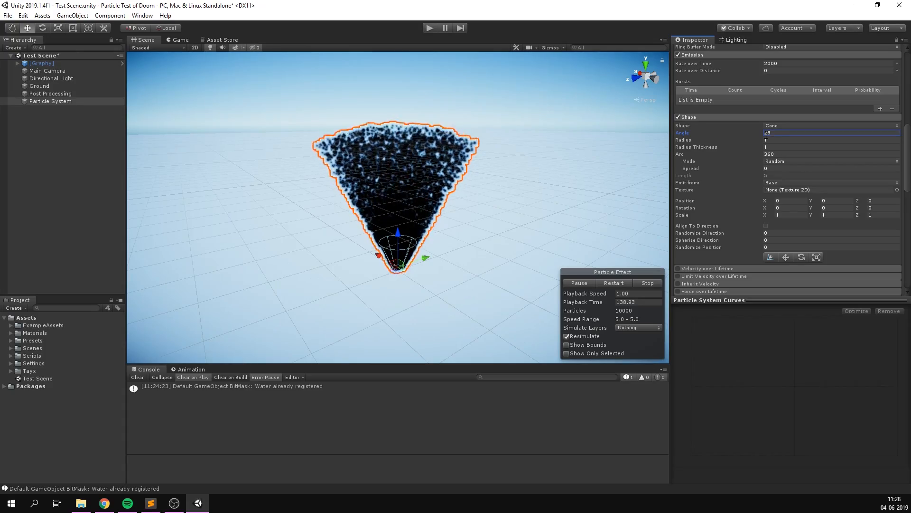
left_click(832, 126)
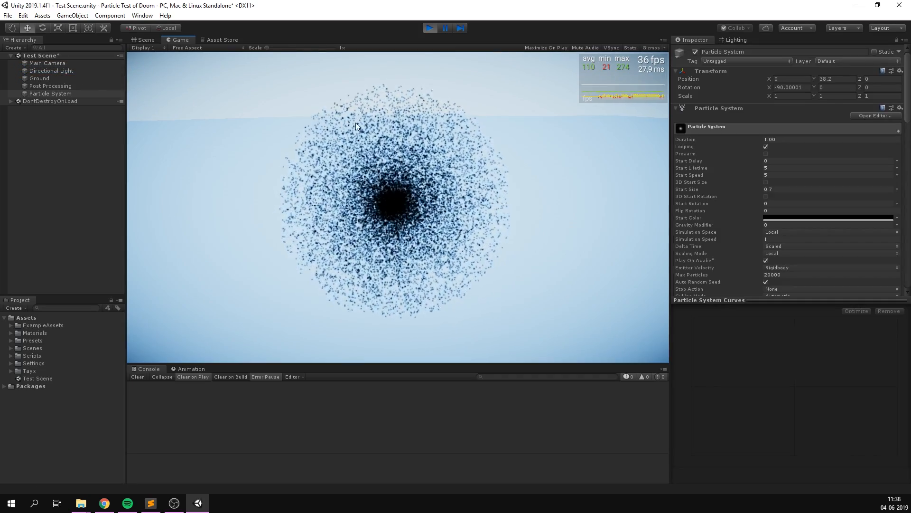
mouse_move(227, 101)
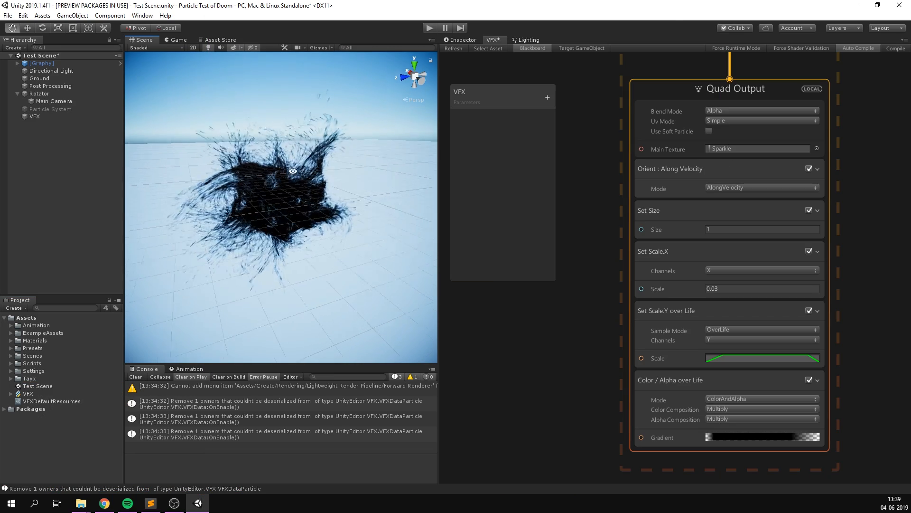
View the 80000-per-second VFX Graph effect through the game camera
left_click(177, 40)
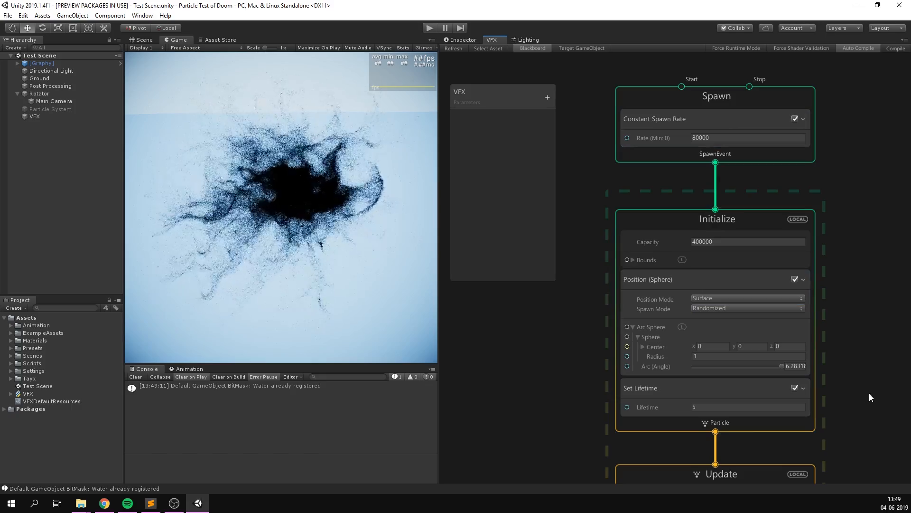
scroll("down", 3)
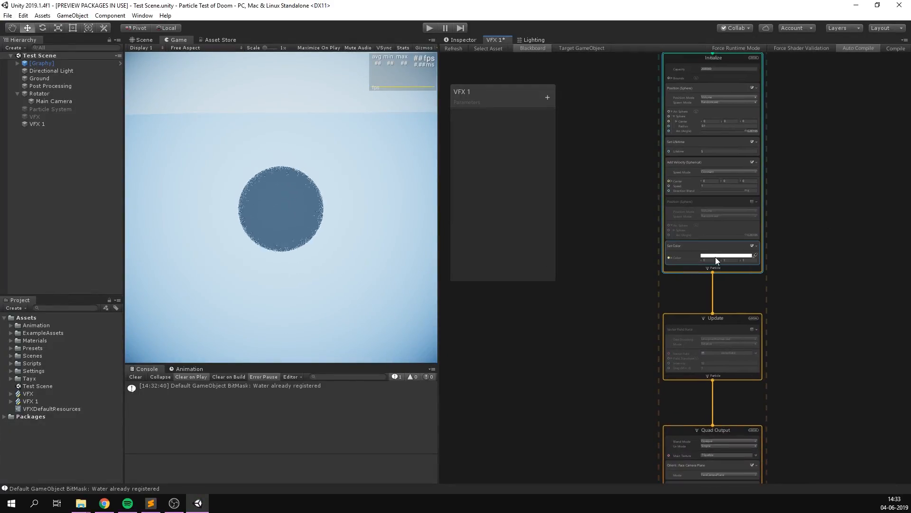
Set the VFX 1 Set Color gradient to red in the HDR Gradient Editor
left_click(726, 257)
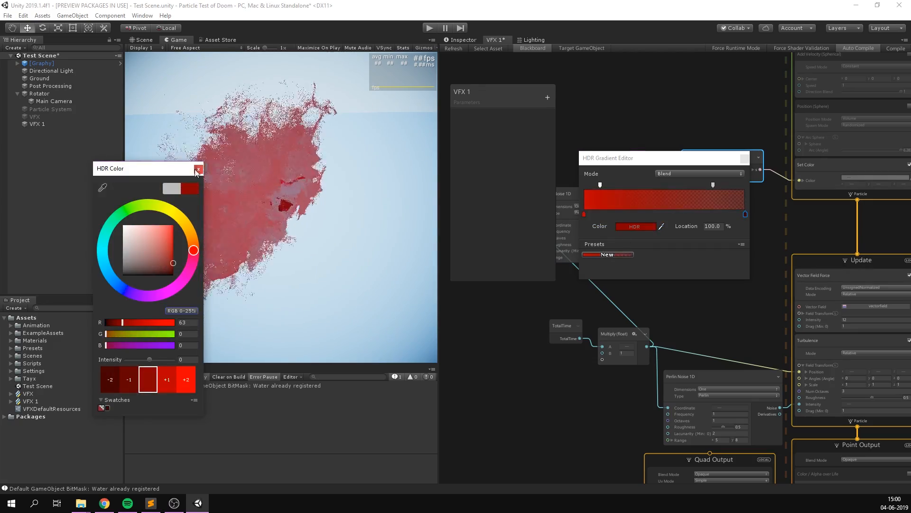
Close the HDR colour picker with red kept for the particles
left_click(200, 169)
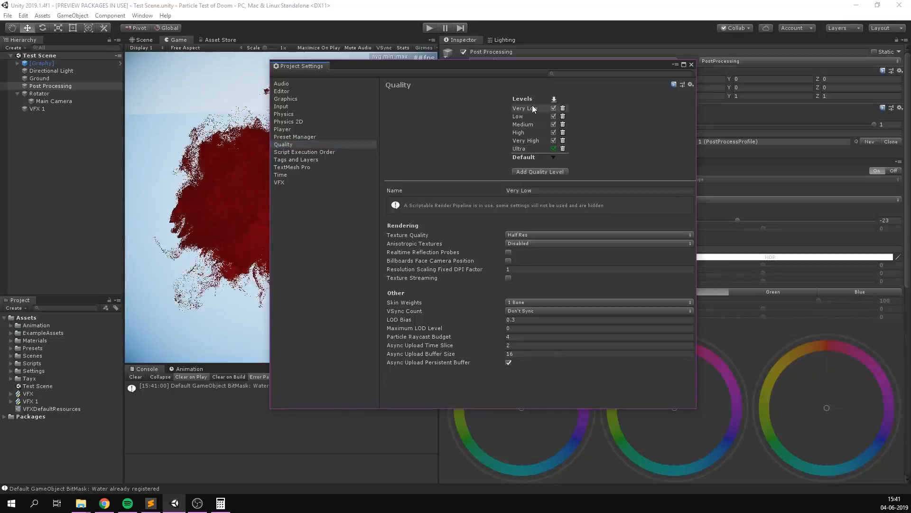
Choose the Very Low quality level and start the Windows standalone build
left_click(690, 65)
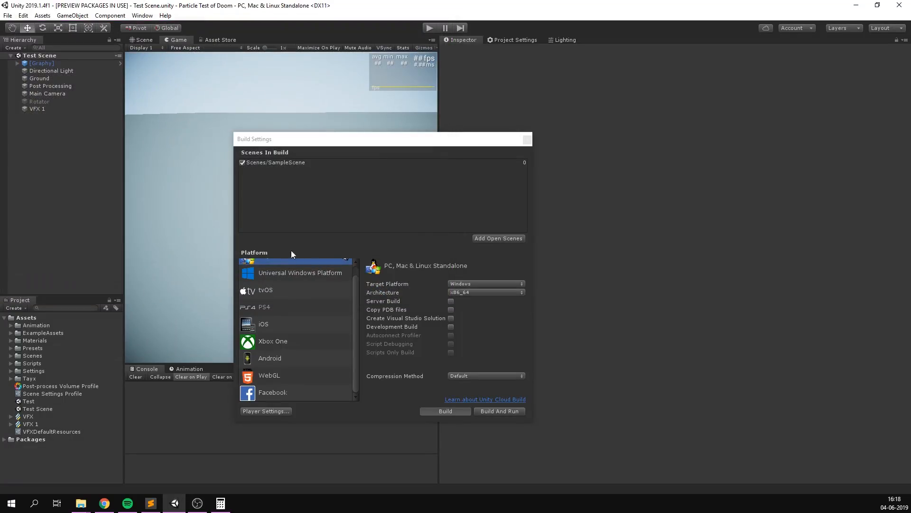
left_click(444, 411)
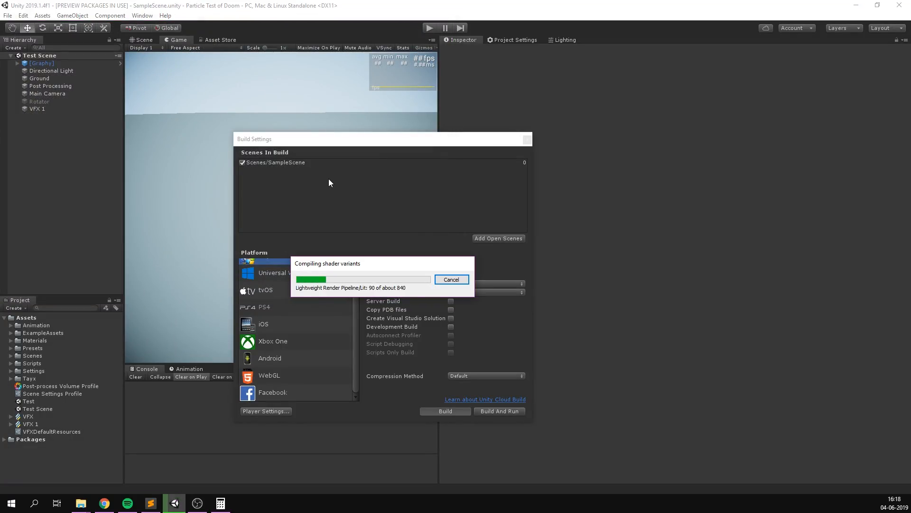